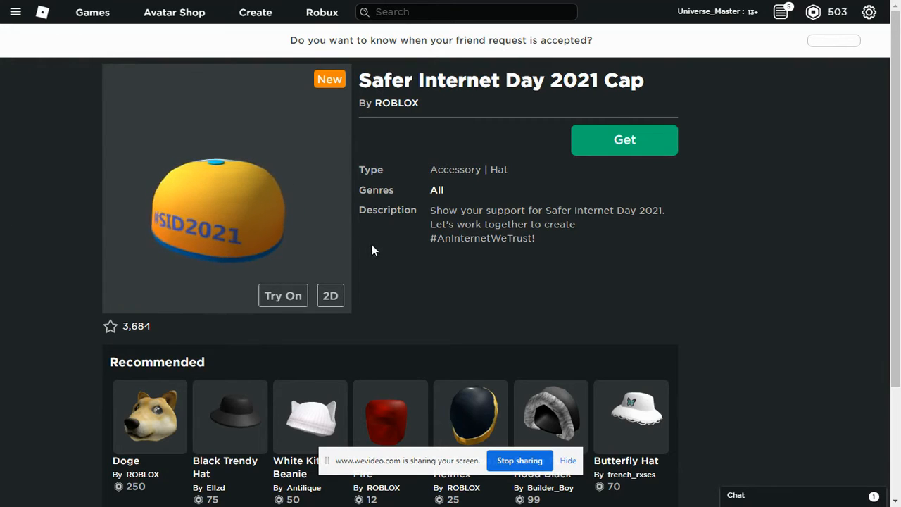
Step: Get the free Safer Internet Day 2021 Cap so its page shows 'Item Owned'
{"action": "left_click", "coordinate": [624, 140]}
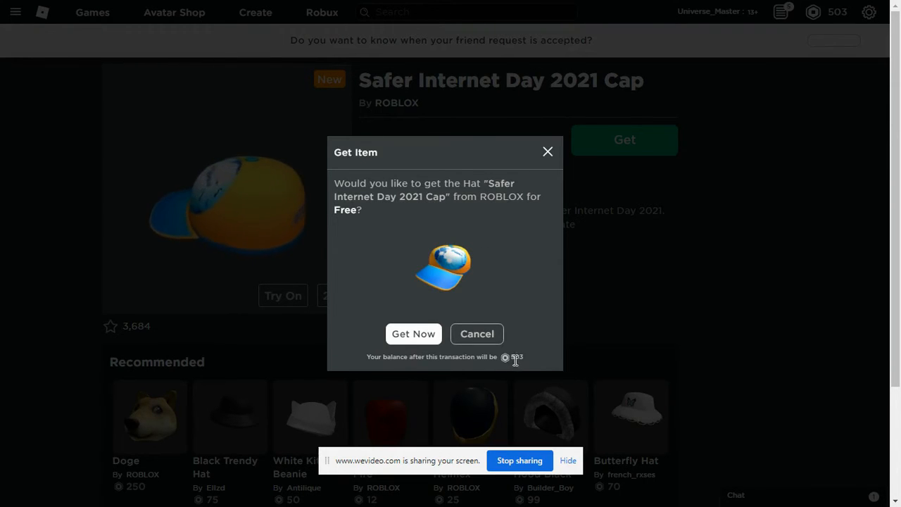
{"action": "mouse_move", "coordinate": [417, 335]}
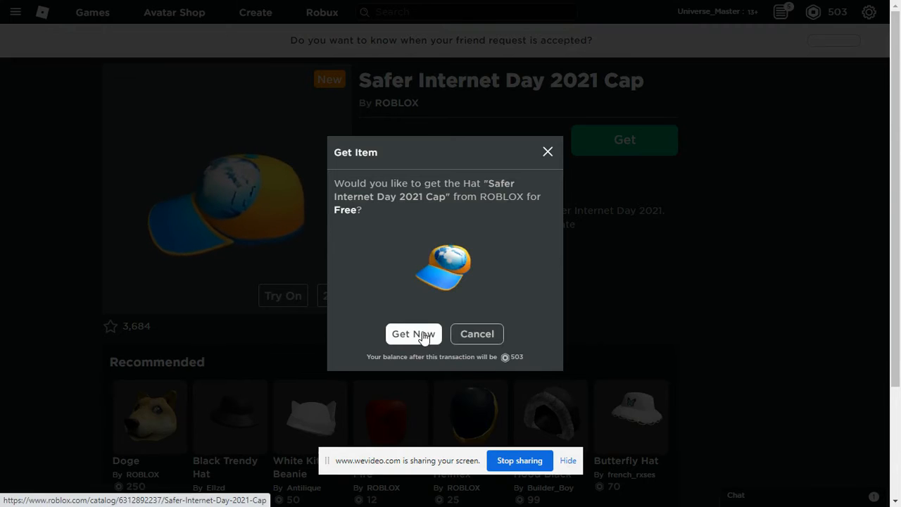
{"action": "left_click", "coordinate": [413, 333]}
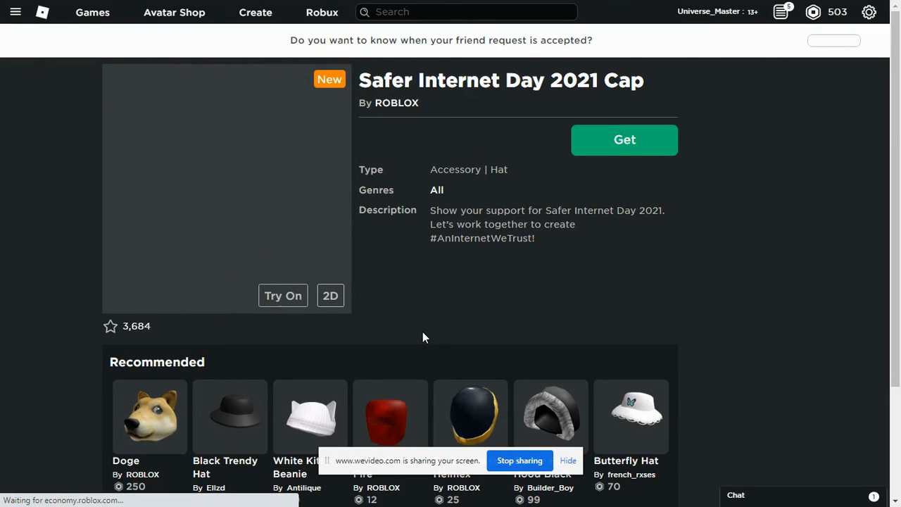
{"action": "left_click", "coordinate": [624, 140]}
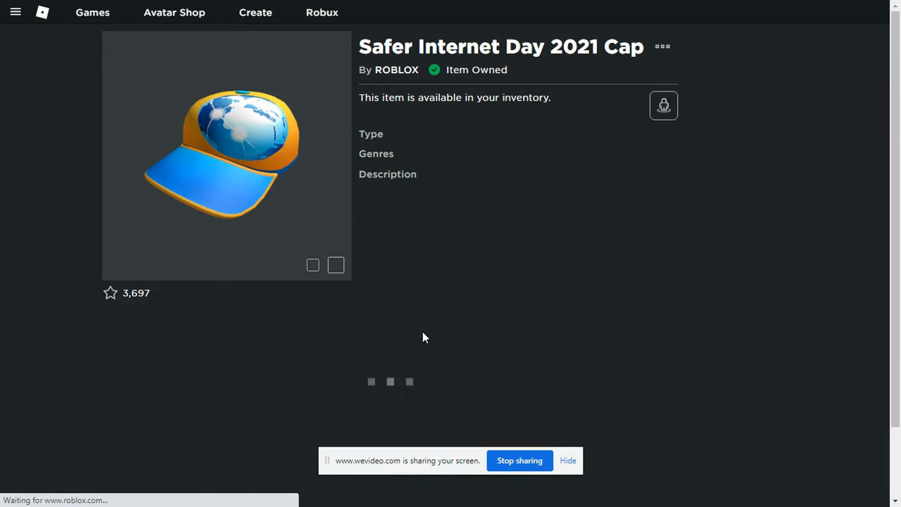